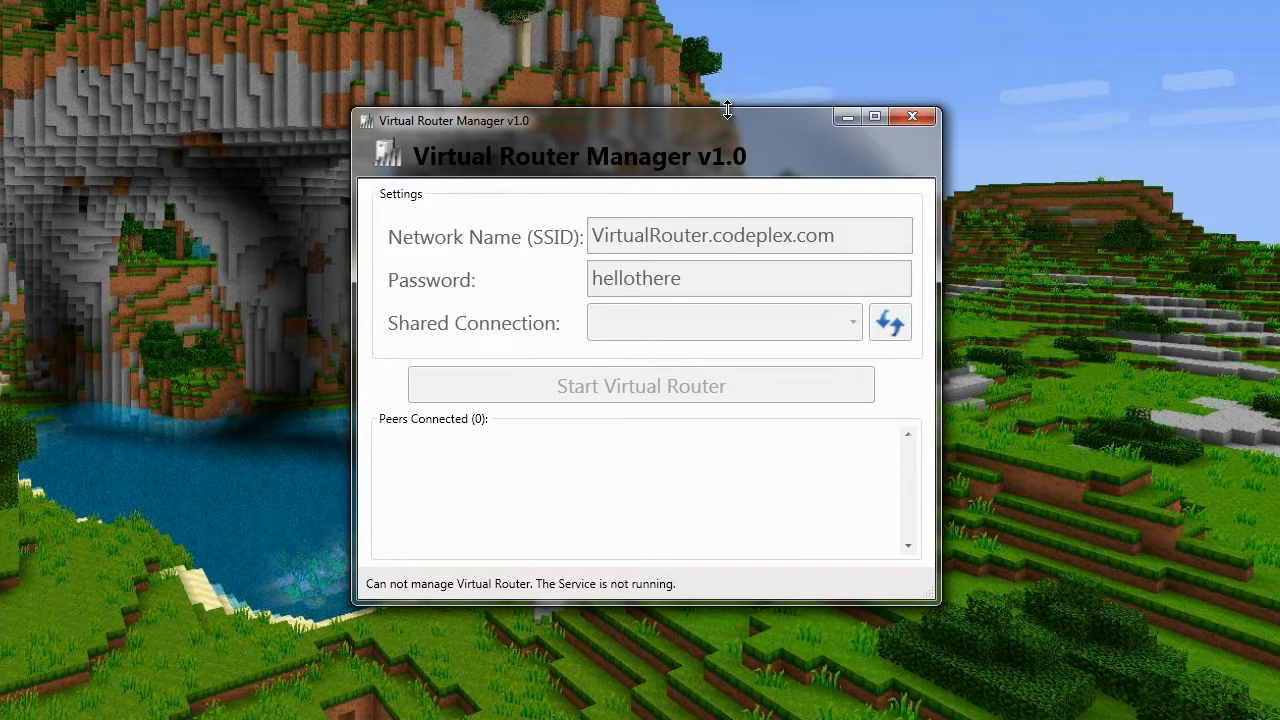
mouse_move(883, 145)
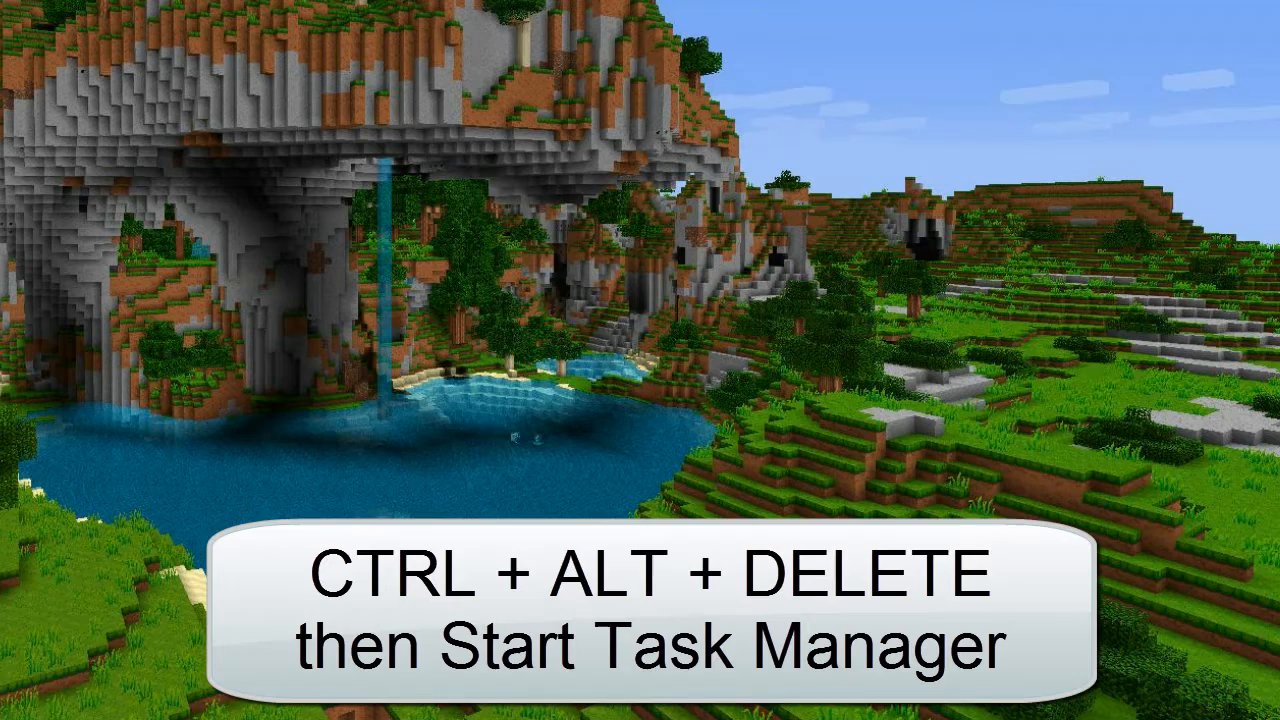
Step: Launch Task Manager via Ctrl+Alt+Delete and find the stopped Virtual Router in Services
key("ctrl+alt+delete")
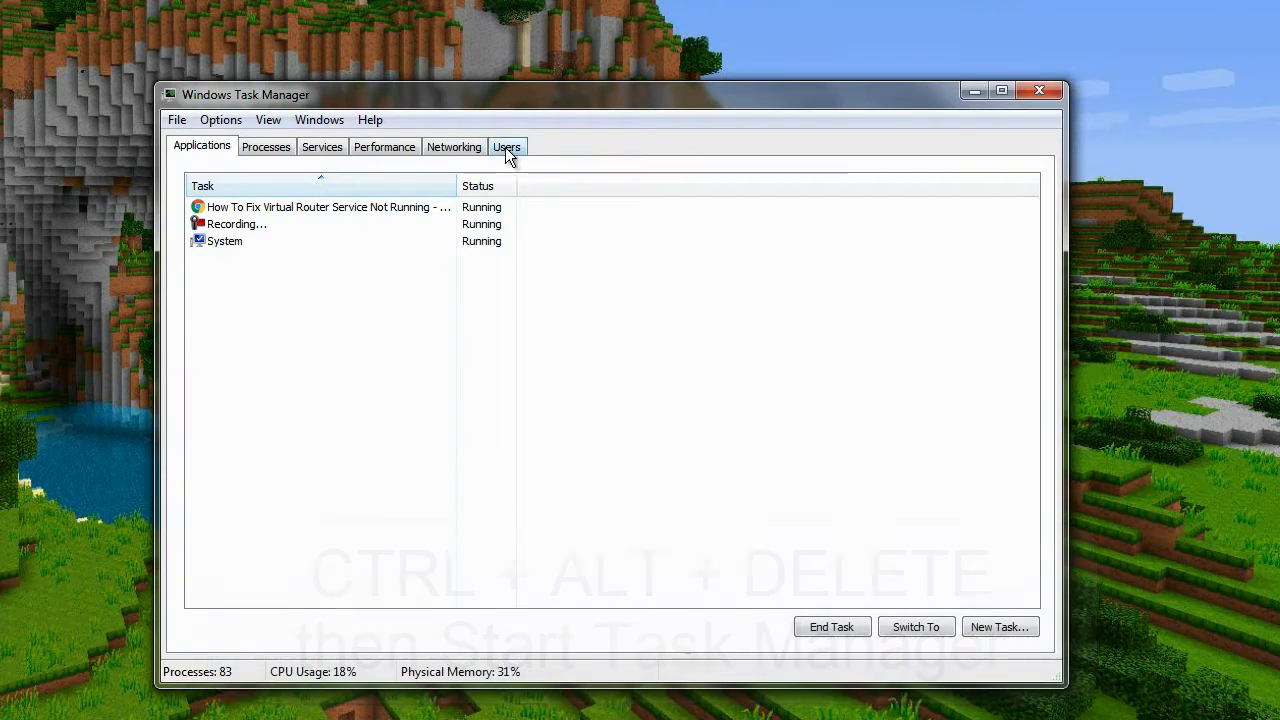
left_click_drag(600, 94, 660, 98)
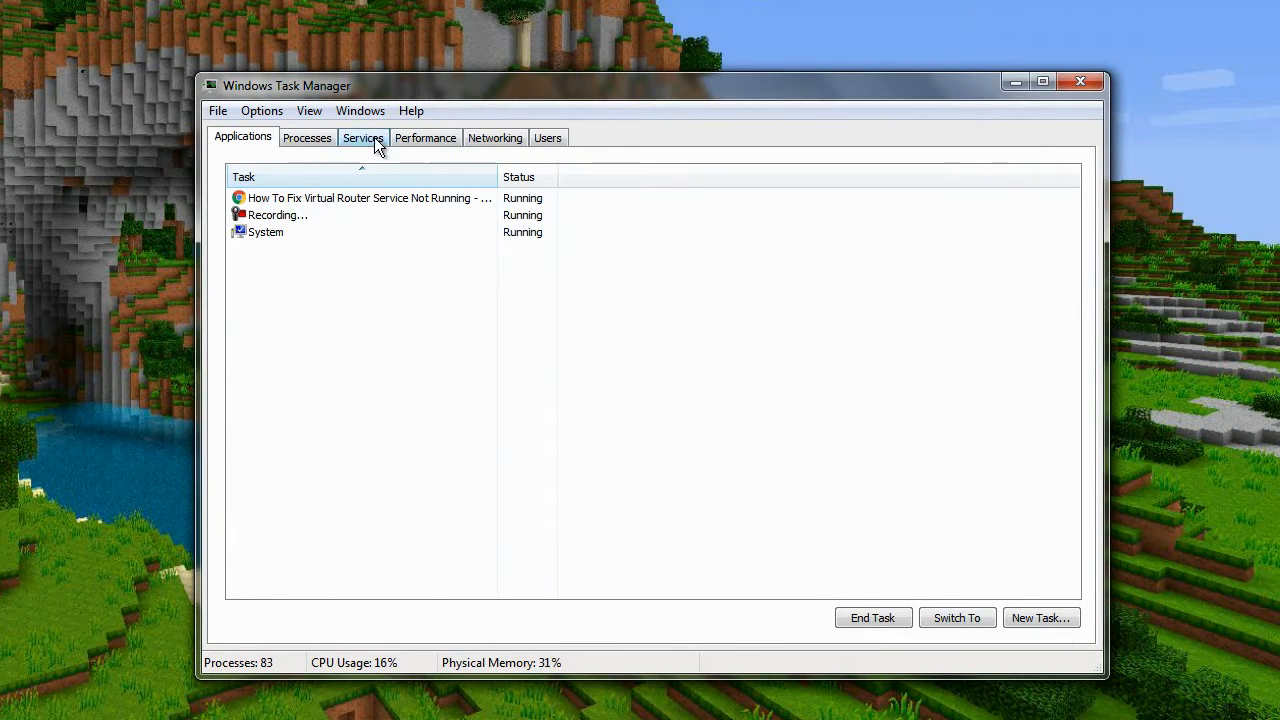
left_click(363, 138)
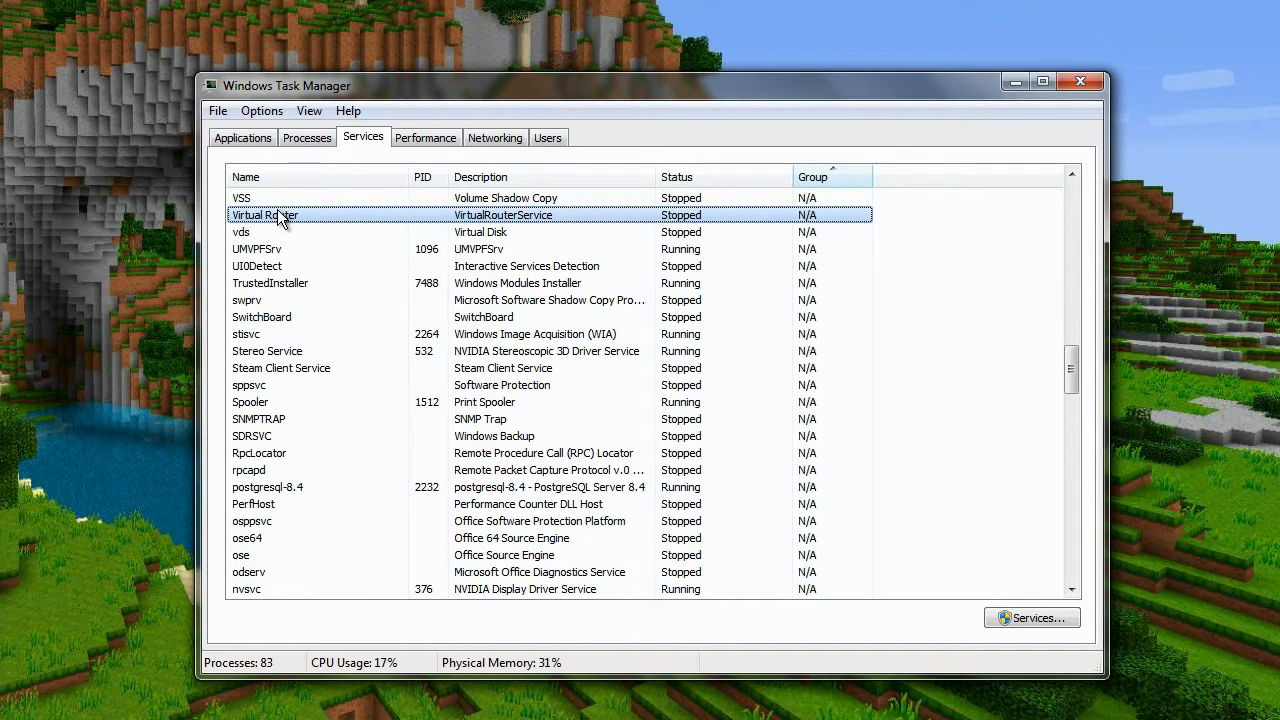
scroll("up", 3)
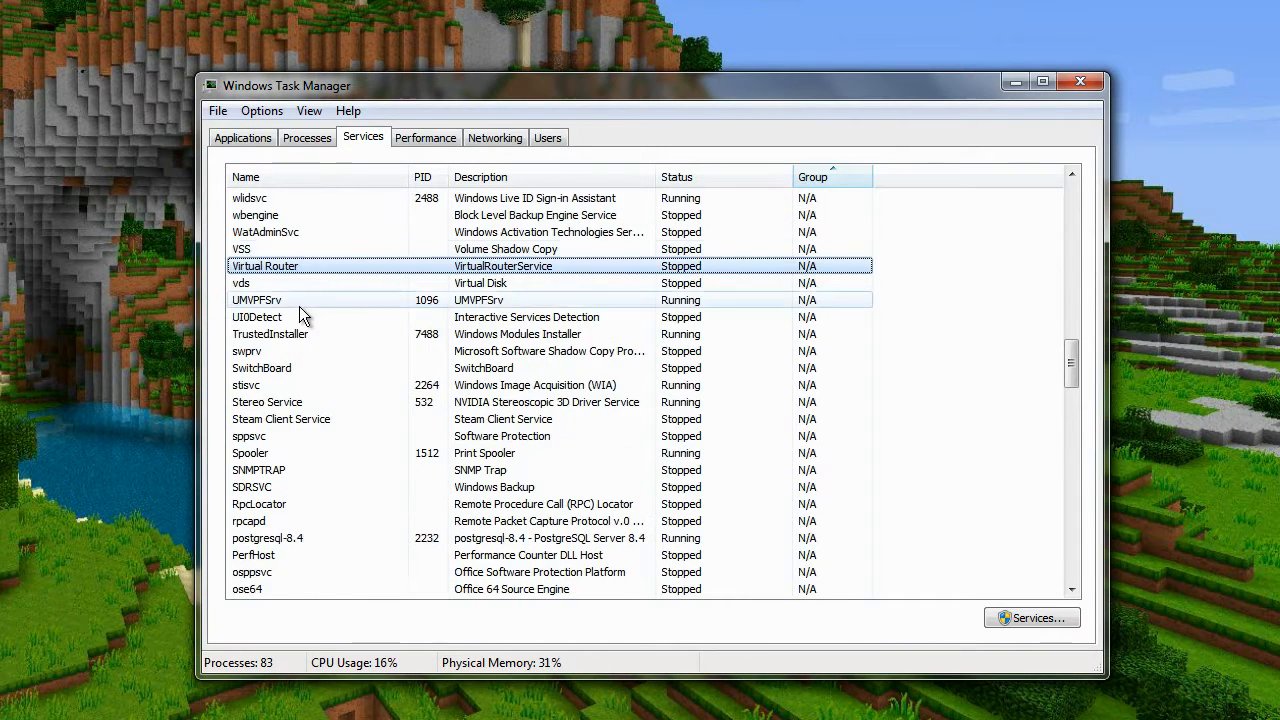
Step: Try starting Virtual Router, dismiss the Access is denied error, and open the Services console
right_click(265, 266)
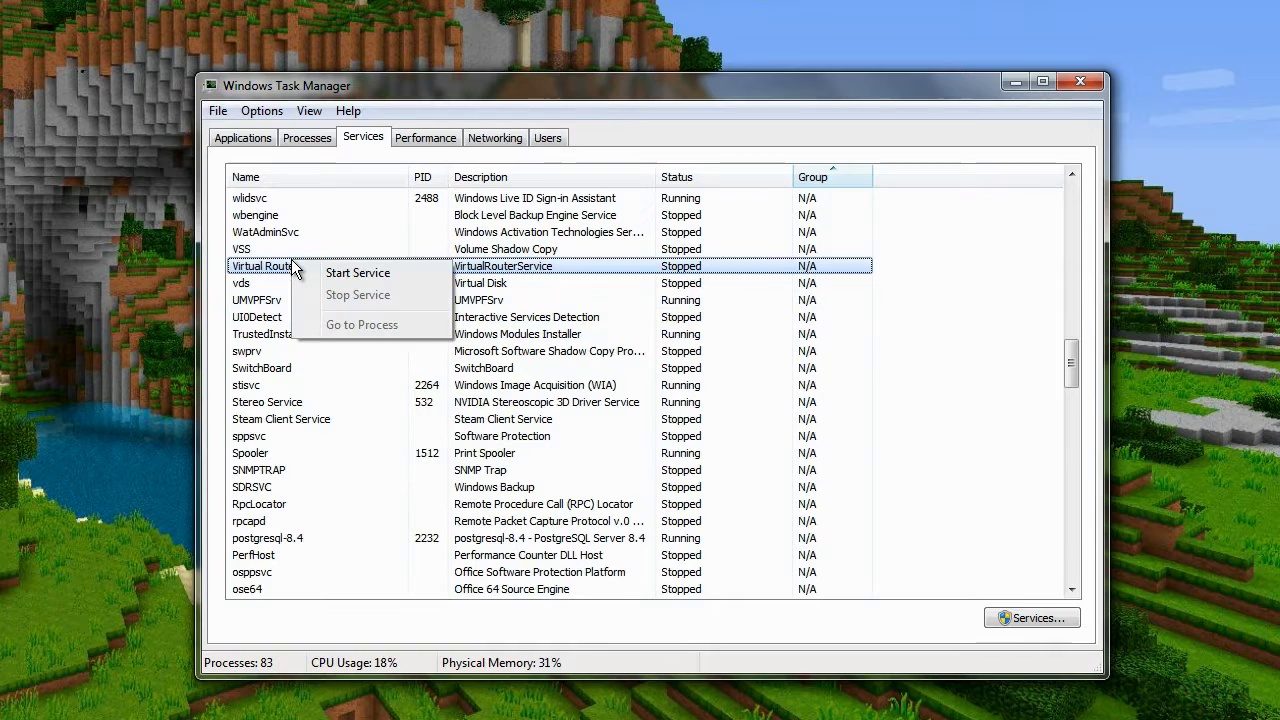
mouse_move(358, 273)
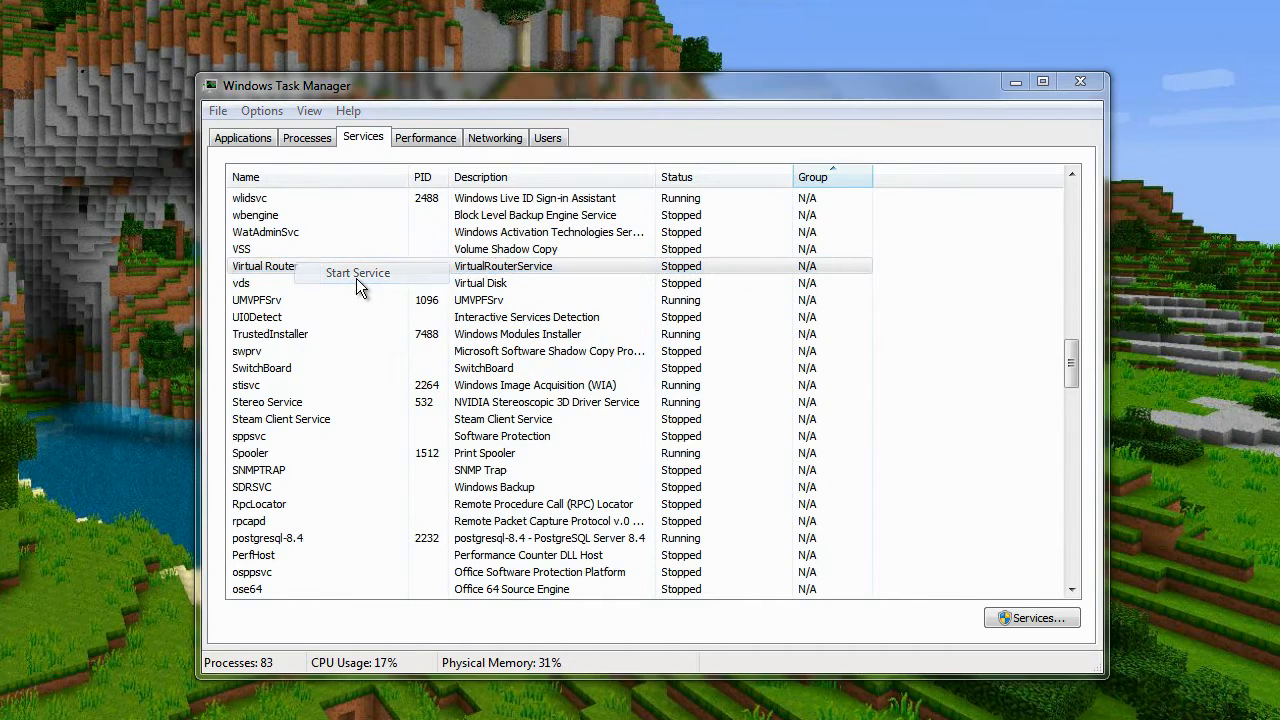
left_click(357, 272)
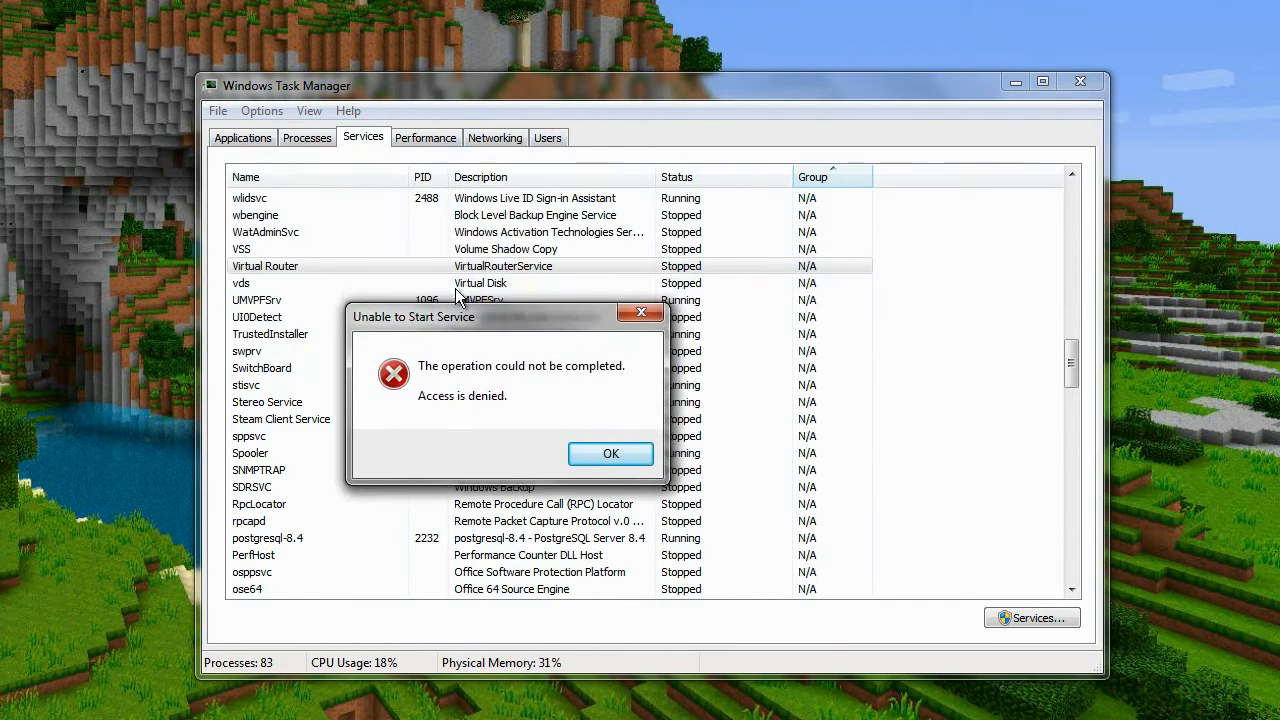
left_click(610, 453)
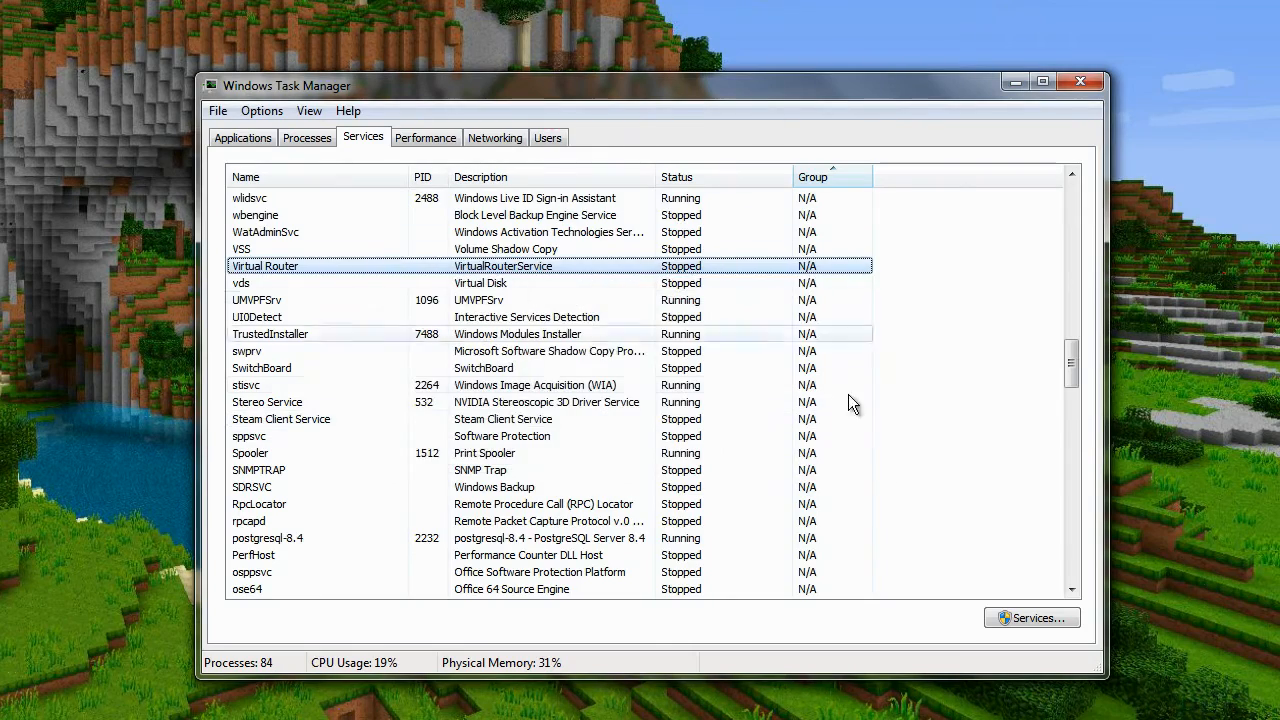
left_click(1031, 617)
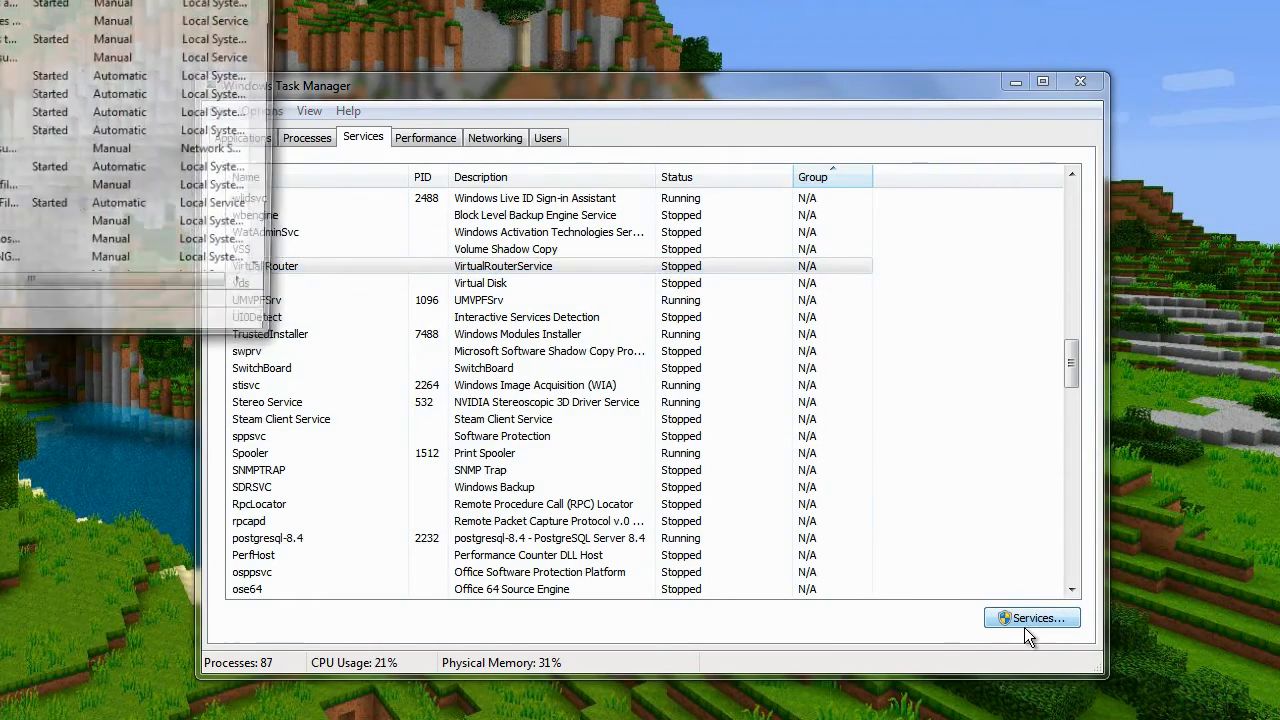
Step: Select VirtualRouterService in the Services console and start it
left_click(1031, 617)
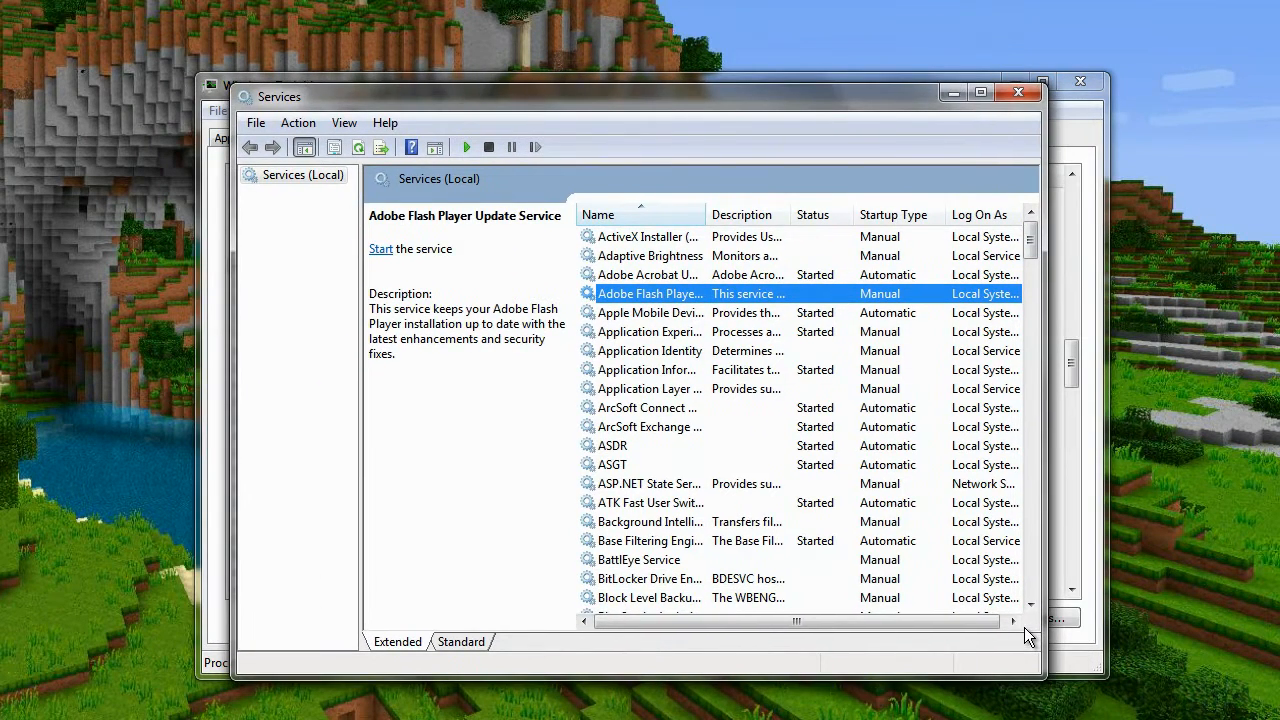
scroll("down", 3)
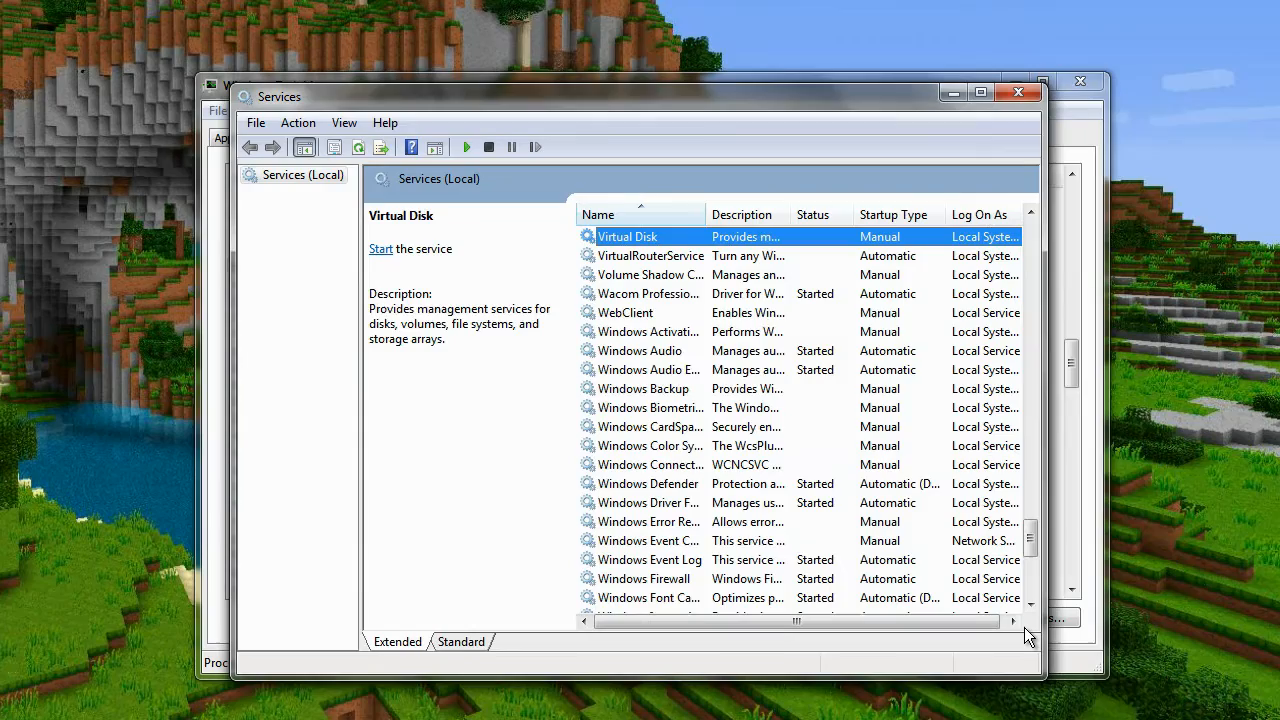
left_click(648, 256)
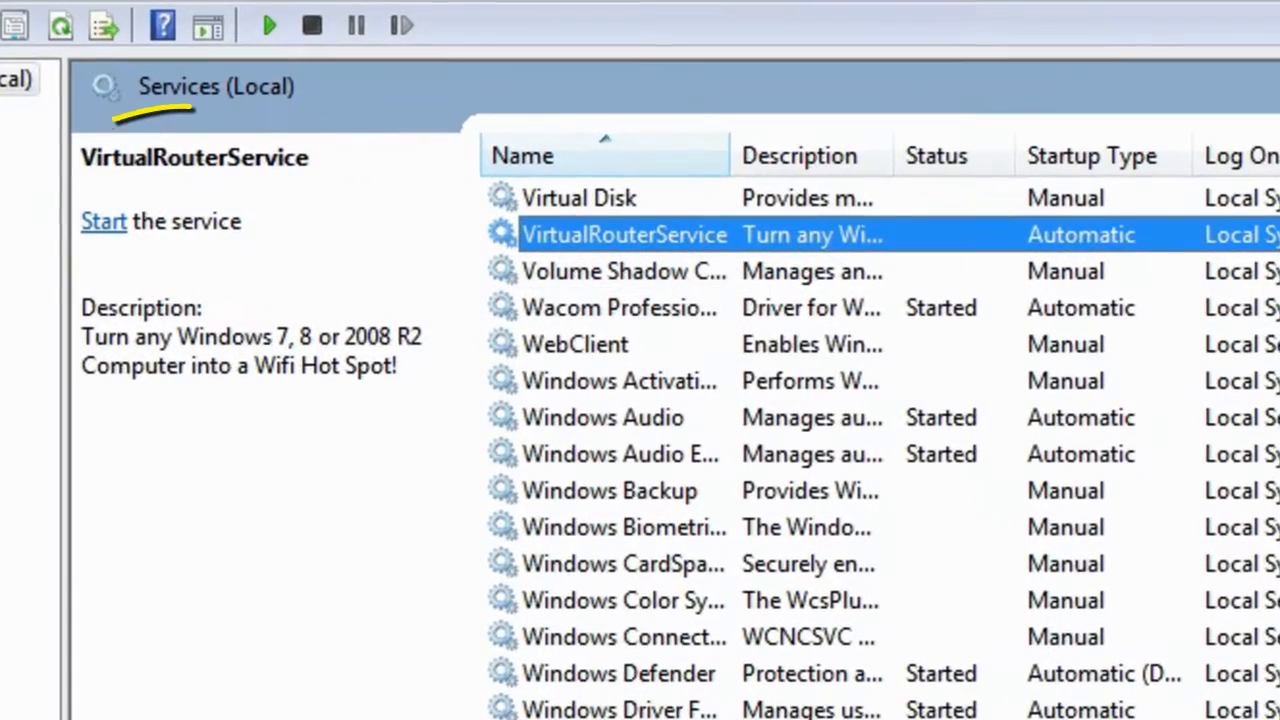
left_click(103, 221)
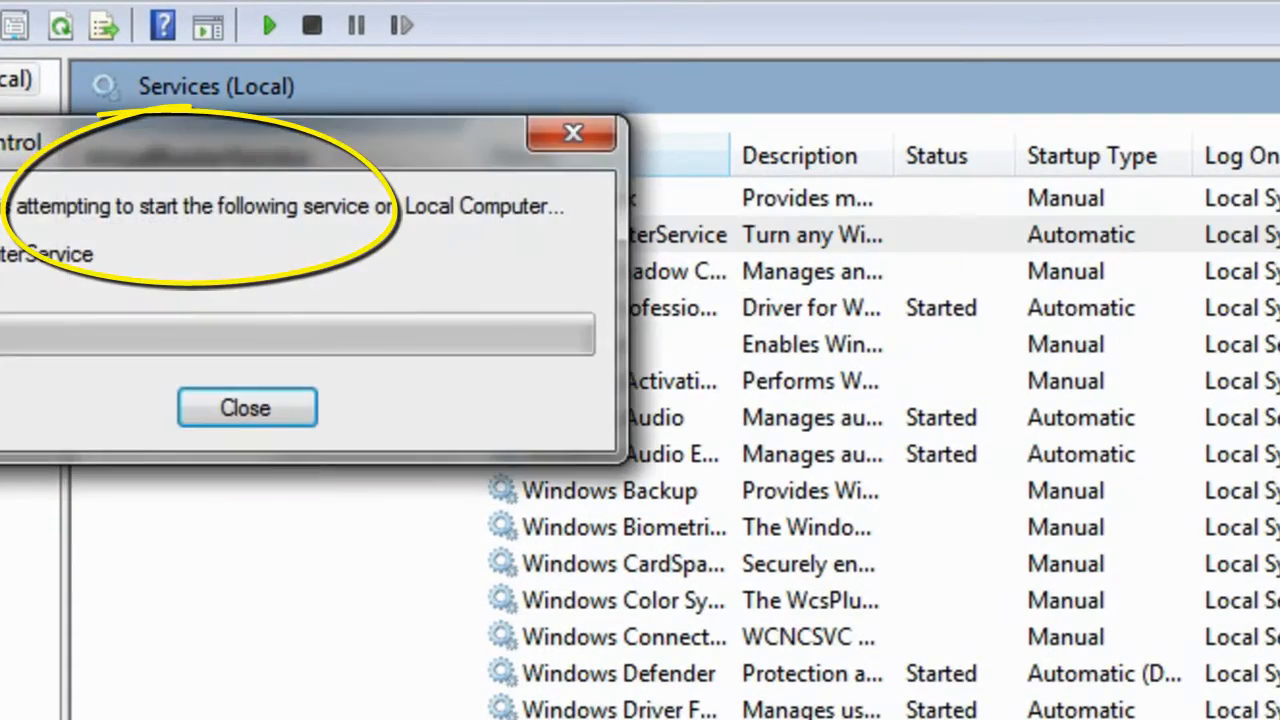
left_click(246, 408)
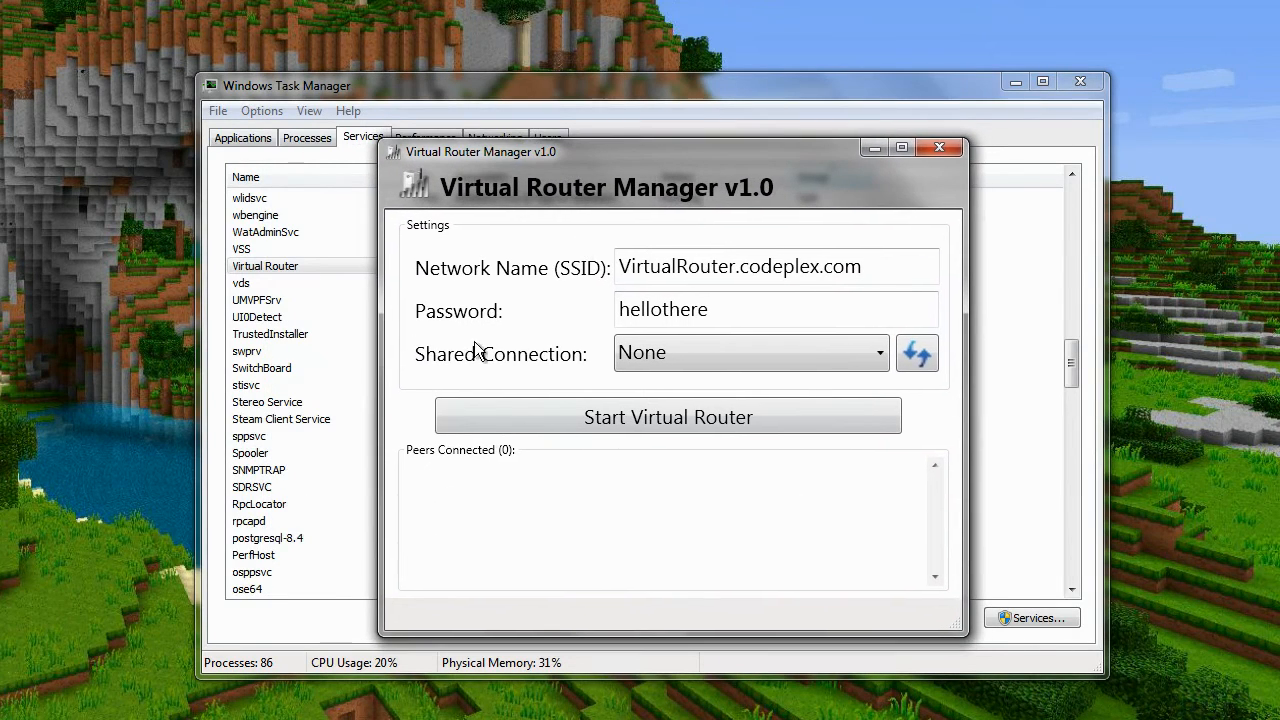
mouse_move(290, 283)
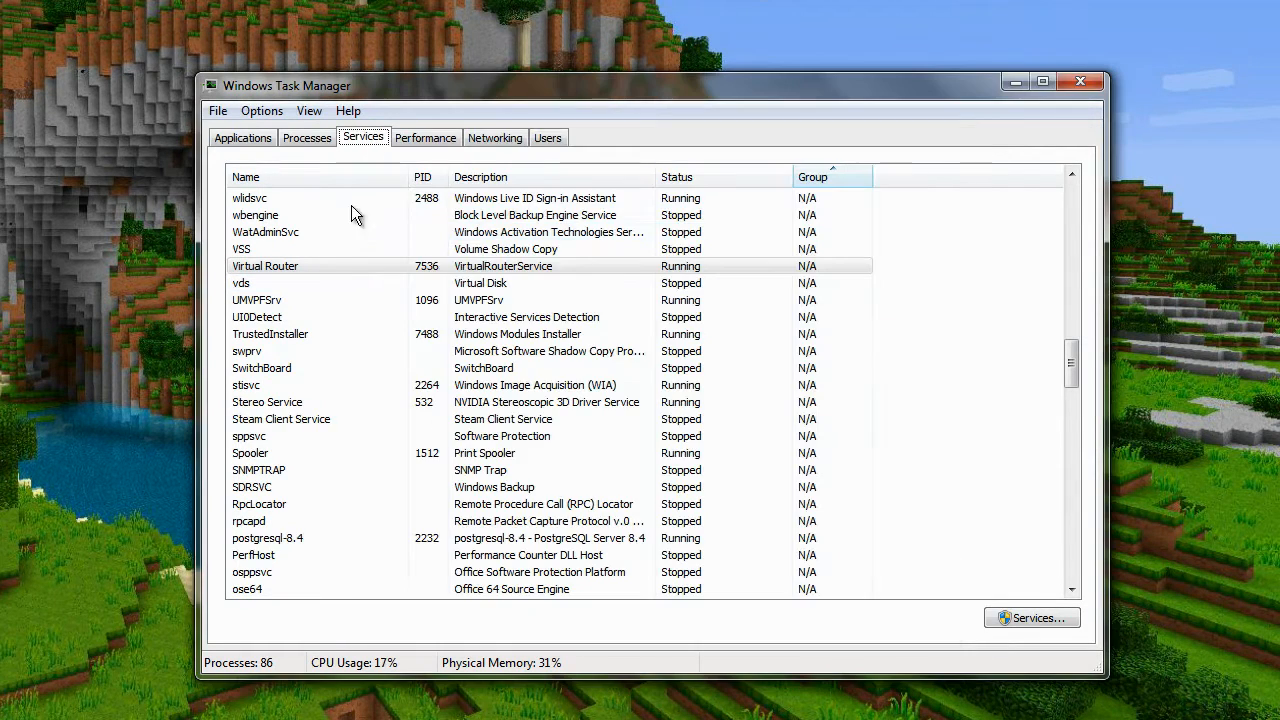
Step: Select Virtual Router in Task Manager to confirm it is Running with PID 7536
left_click(265, 266)
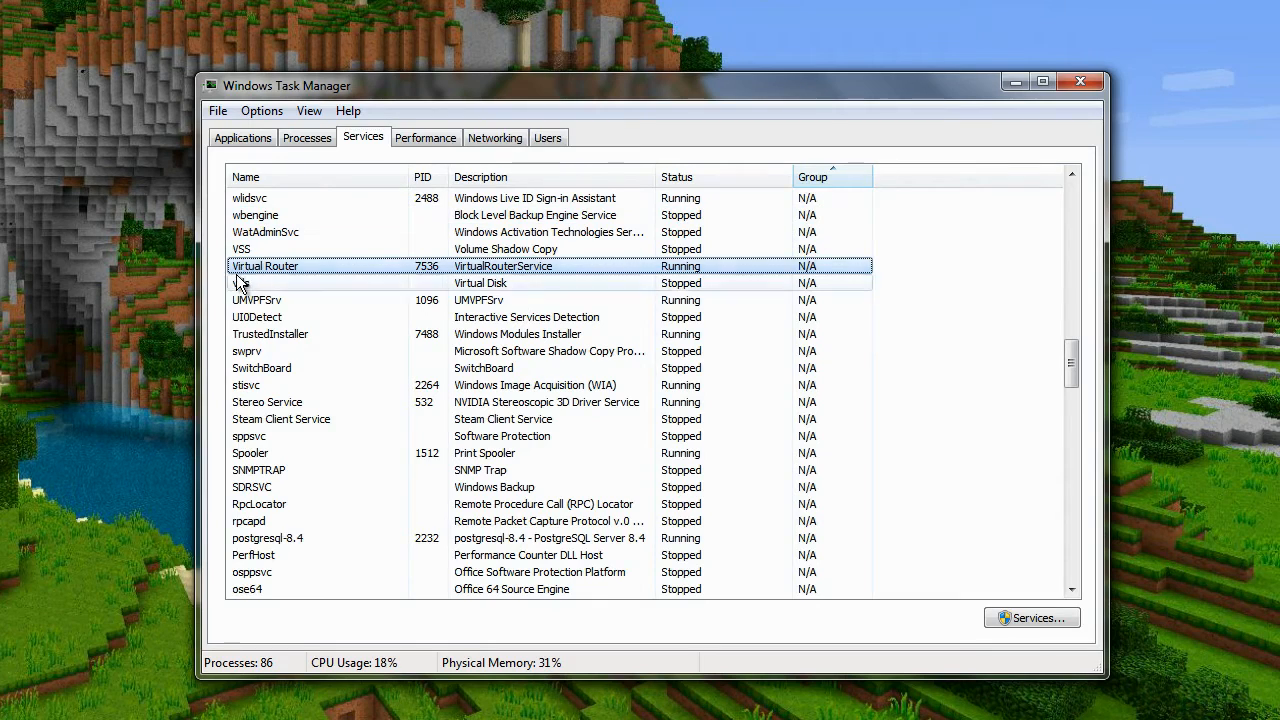
mouse_move(485, 279)
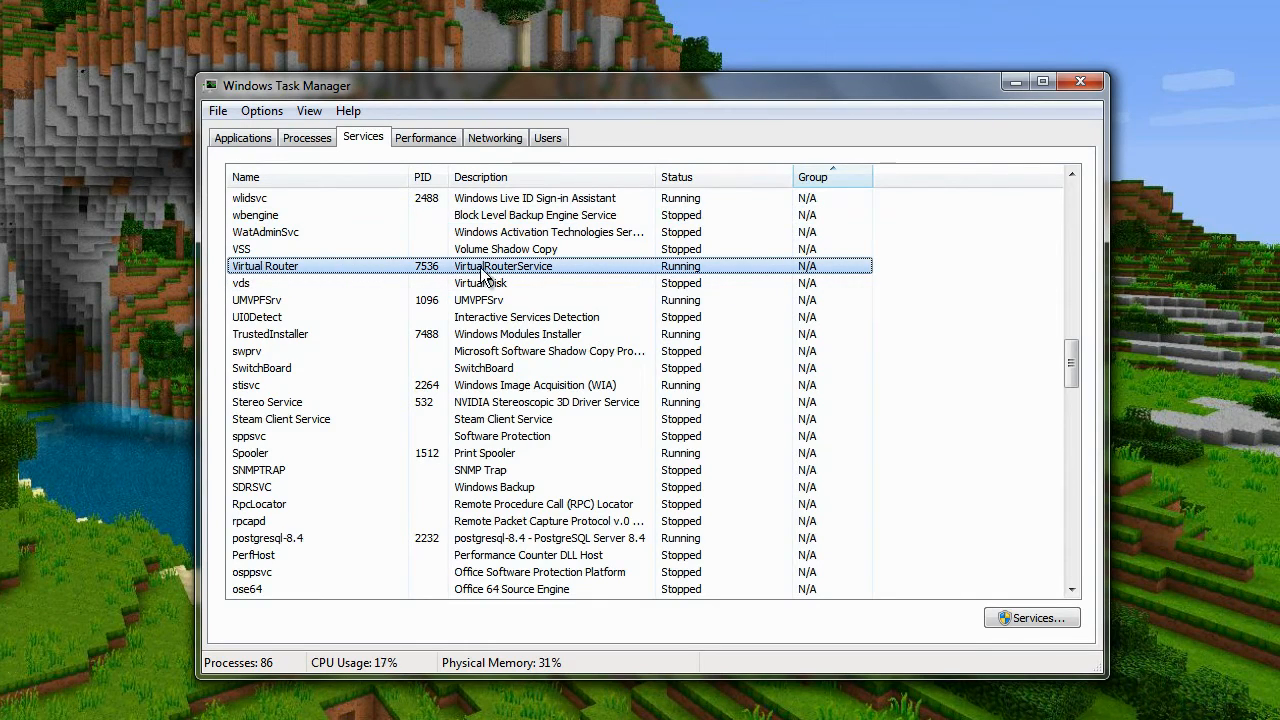